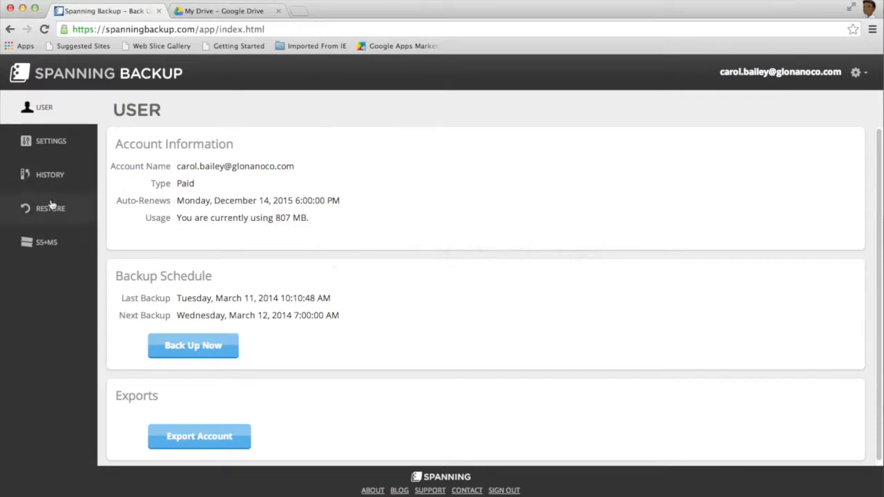
Show the Restore area listing the Drive backup's folders and files from Mar 11, 2014.
click(49, 207)
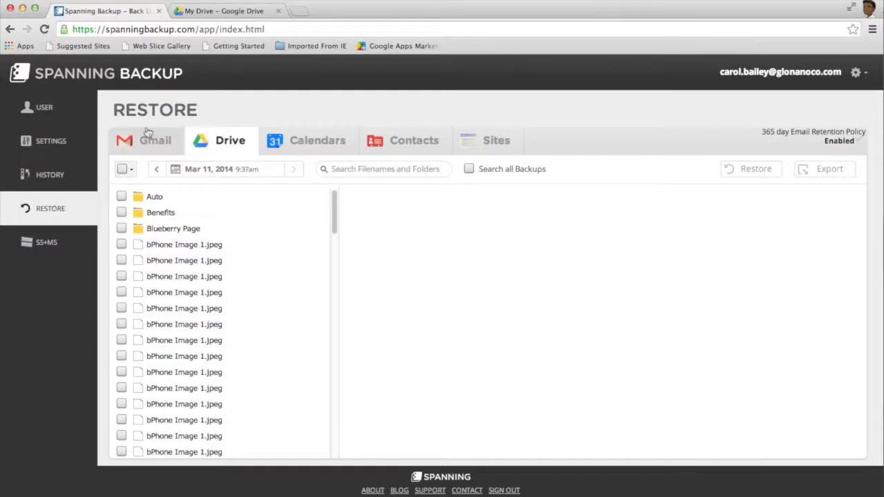
mouse_move(219, 146)
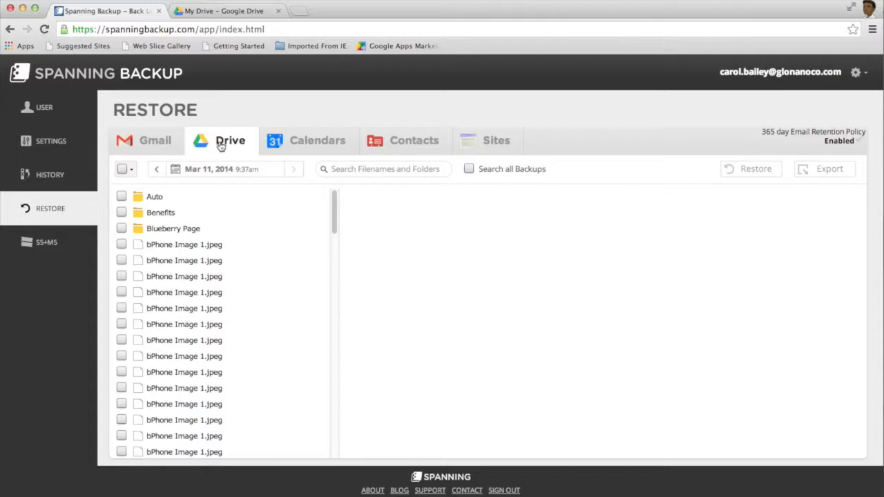
Switch to the Mar 10, 2014 backup and browse into the HR folder's 1099's subfolder.
click(158, 168)
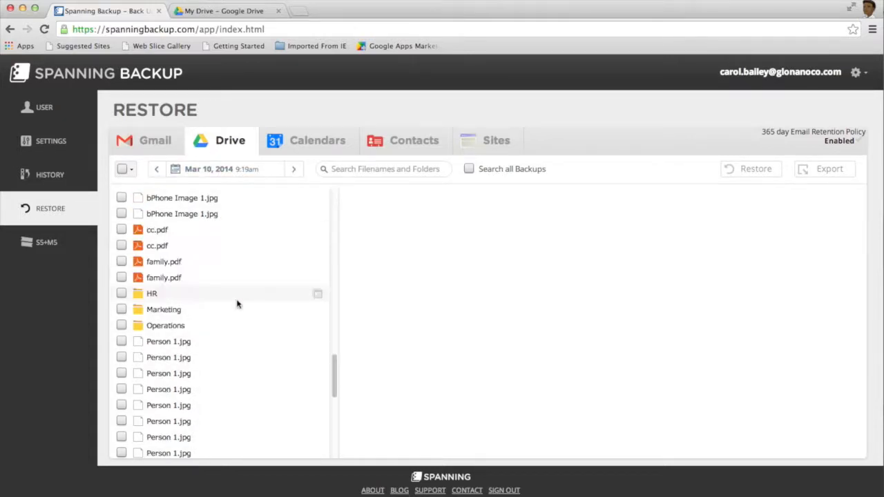
mouse_move(157, 295)
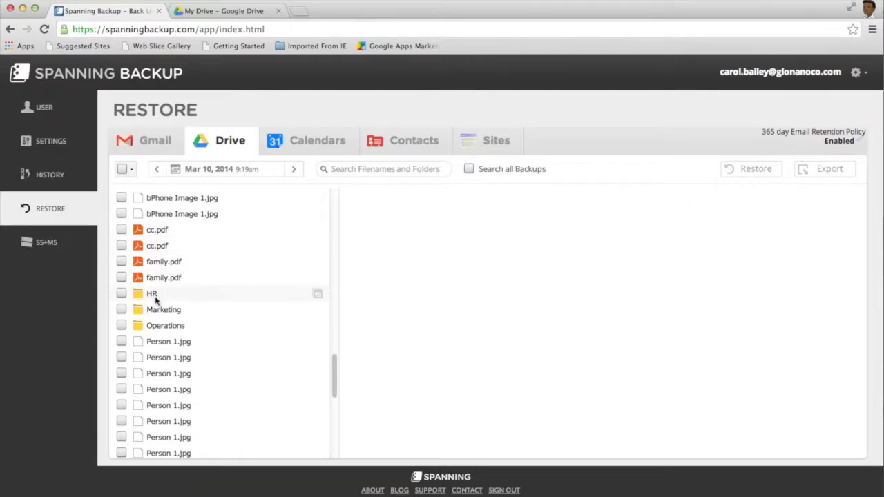
click(151, 293)
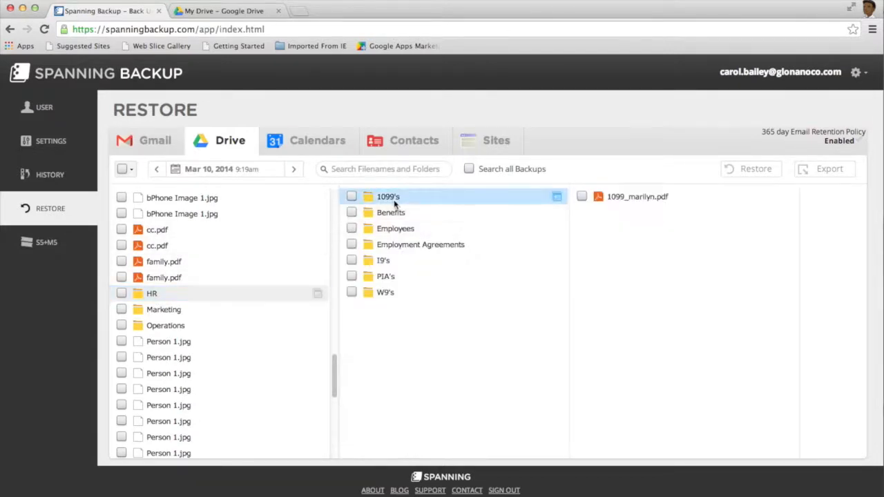
mouse_move(630, 200)
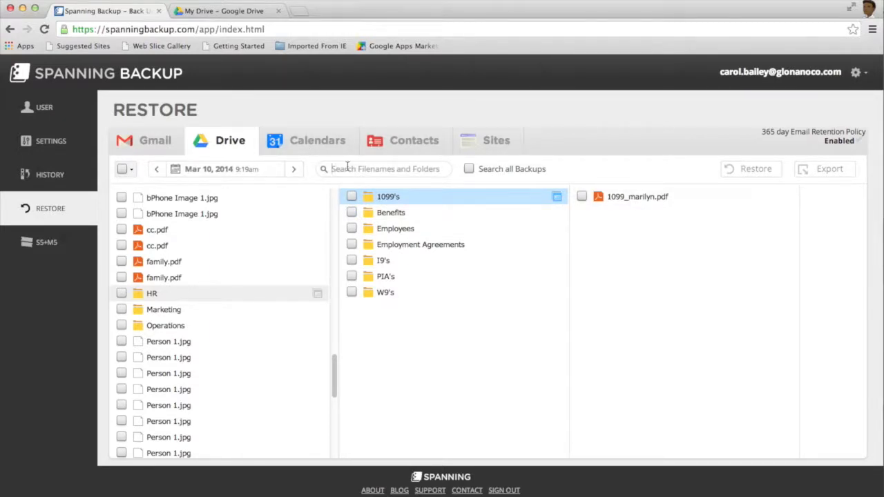
Search filenames for 'maril' across all backups, listing the 1099_marilyn files.
text(marilyn)
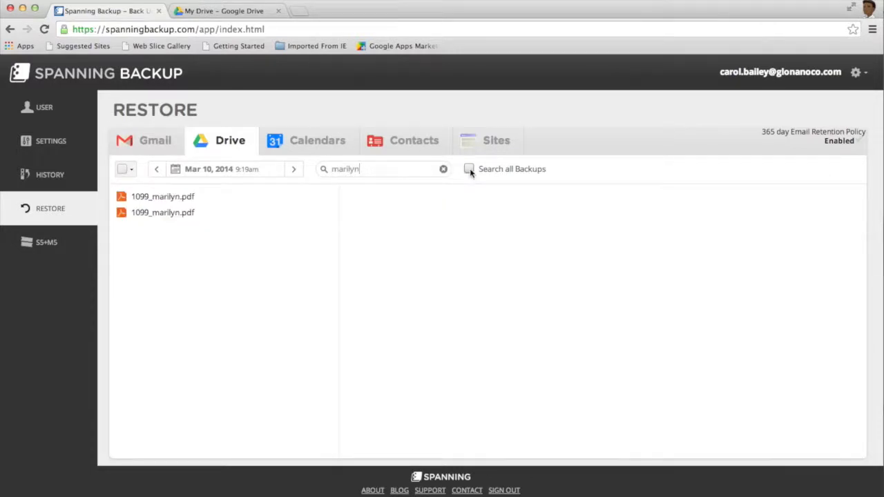
click(464, 168)
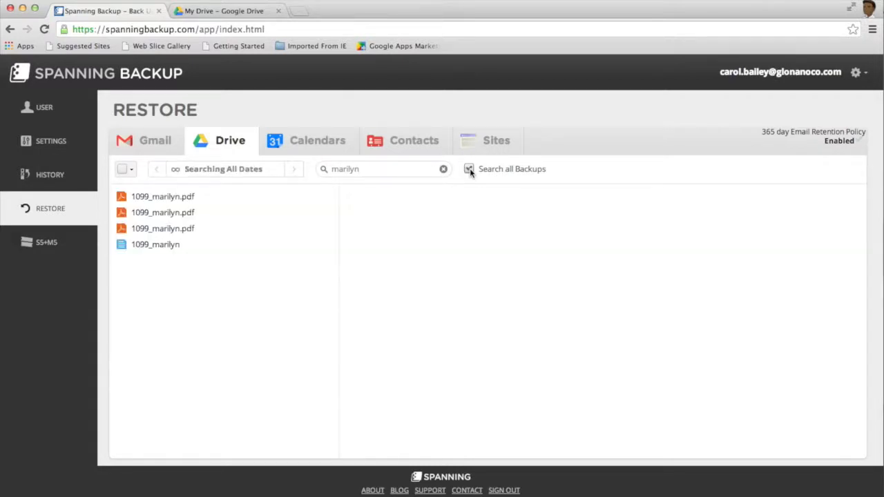
mouse_move(325, 198)
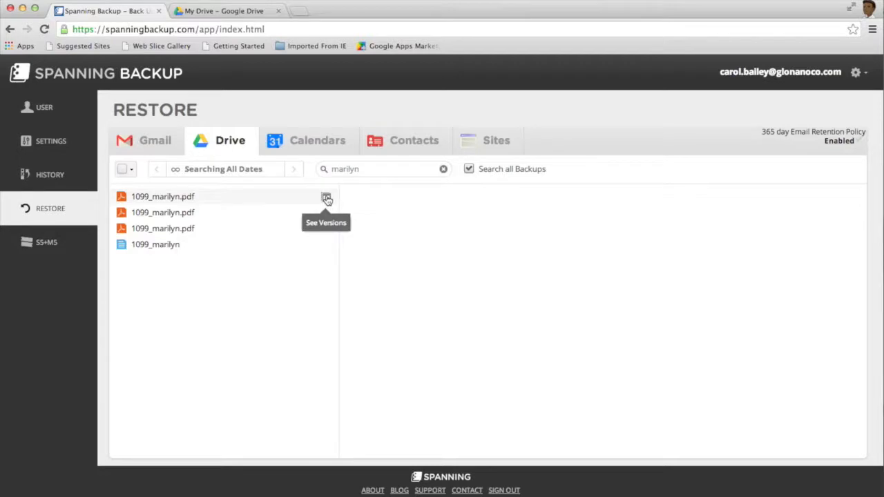
View 1099_marilyn.pdf's versions, compare All and Modified, and select the Nov 12, 2013 3:08 PM version.
click(326, 198)
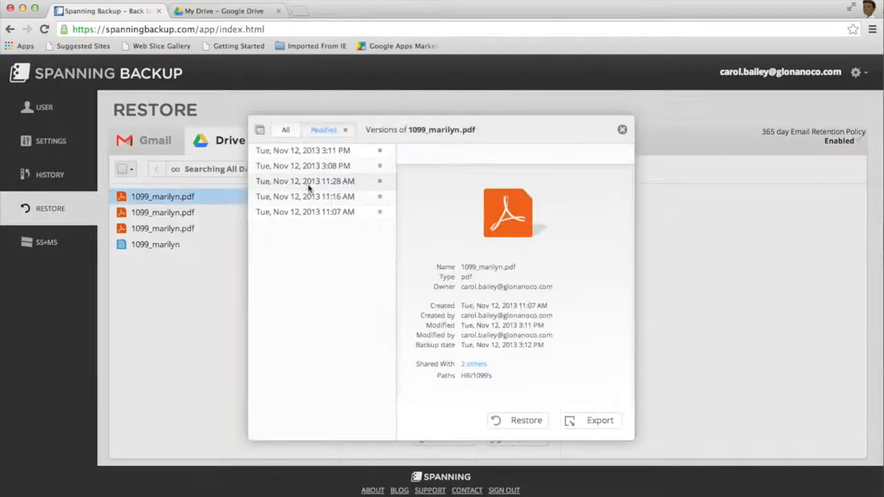
click(284, 130)
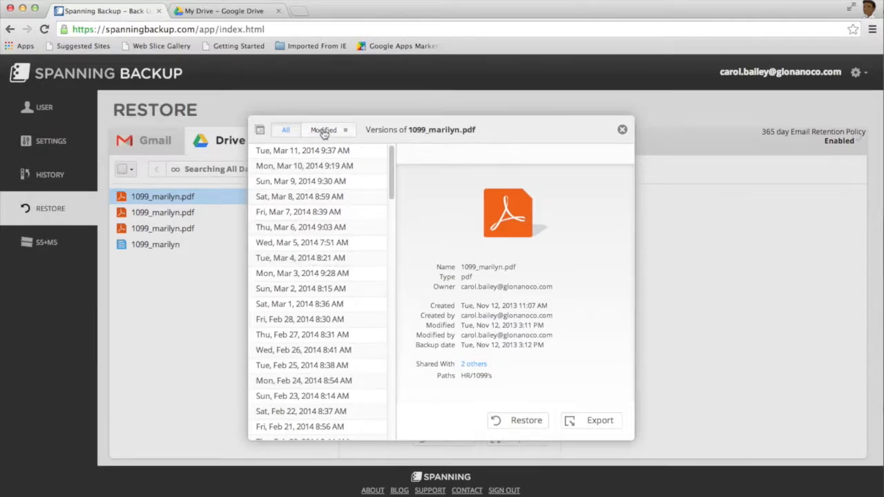
click(322, 129)
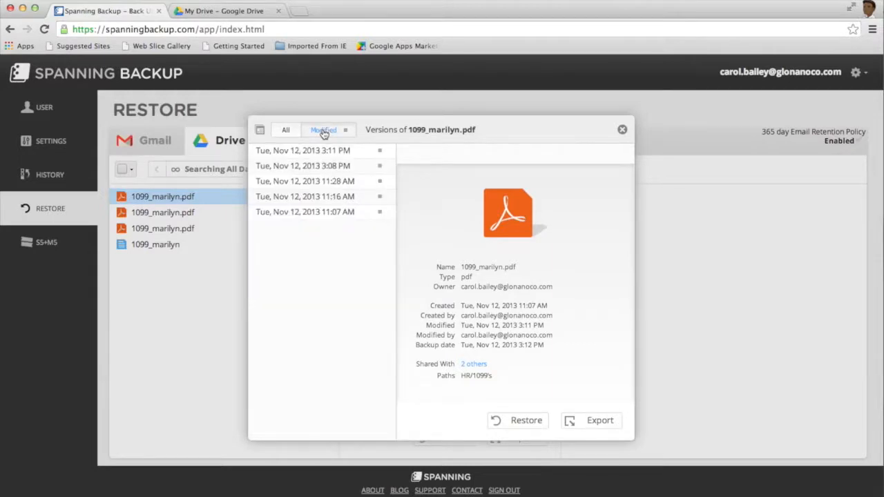
click(301, 166)
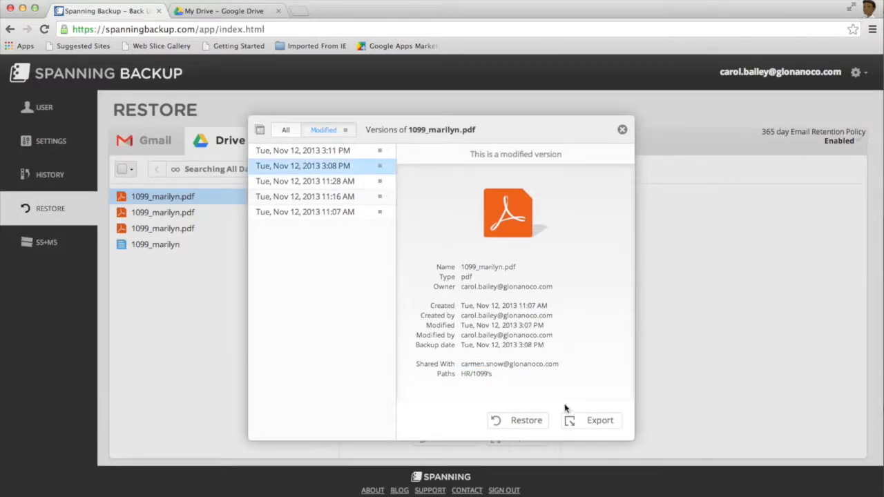
mouse_move(514, 420)
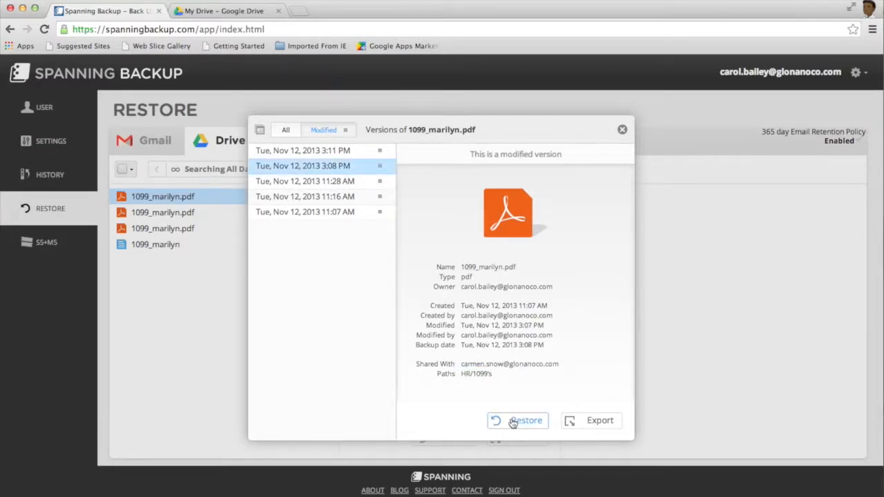
Restore the Nov 12, 2013 version with its sharing settings and check it in Google Drive.
click(524, 420)
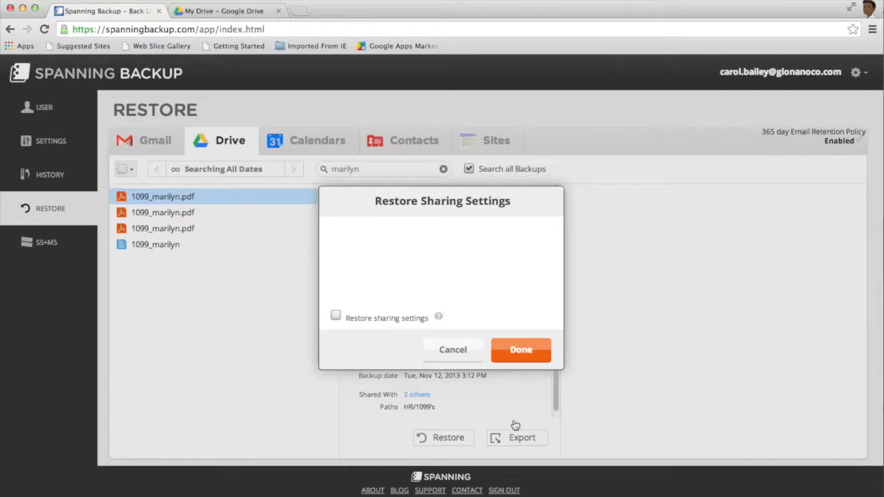
mouse_move(337, 319)
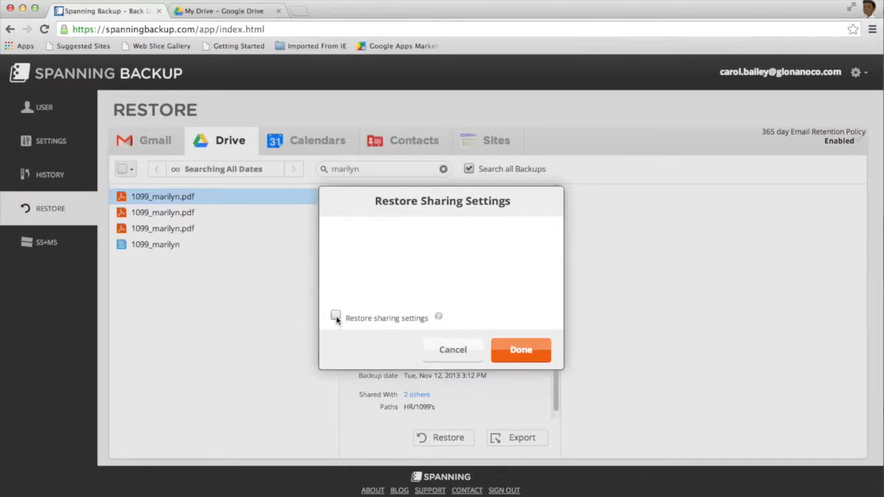
click(520, 351)
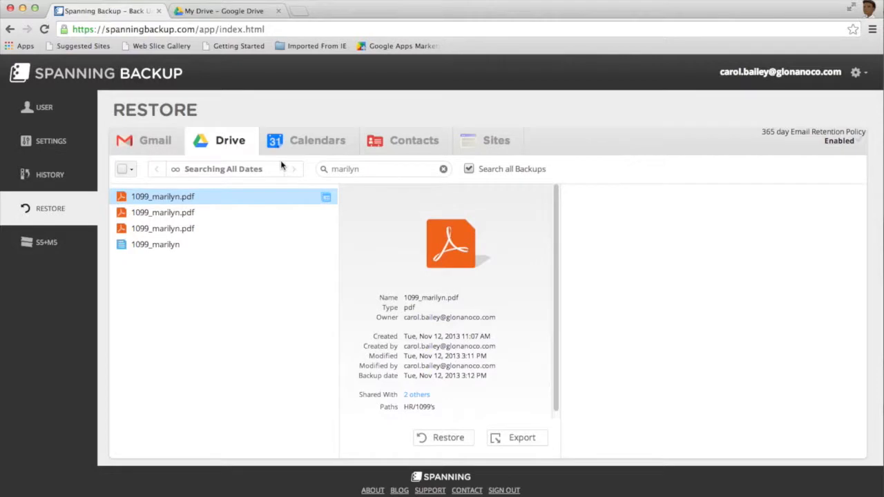
click(221, 11)
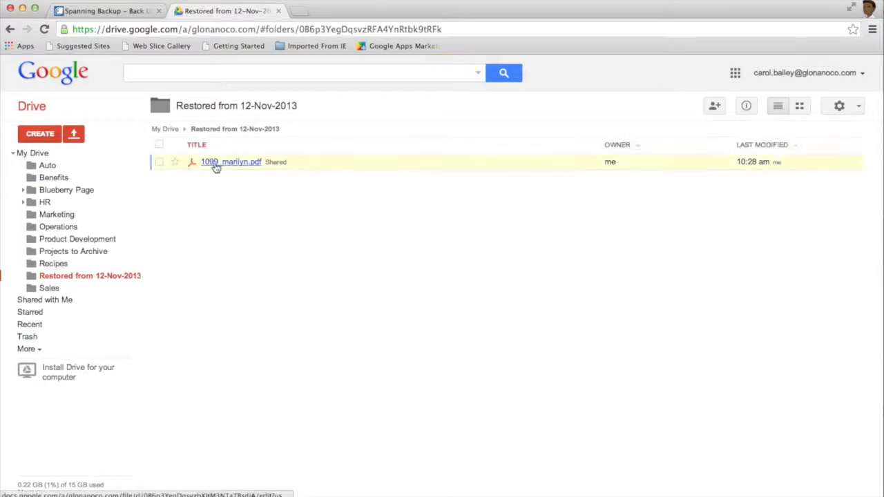
mouse_move(215, 166)
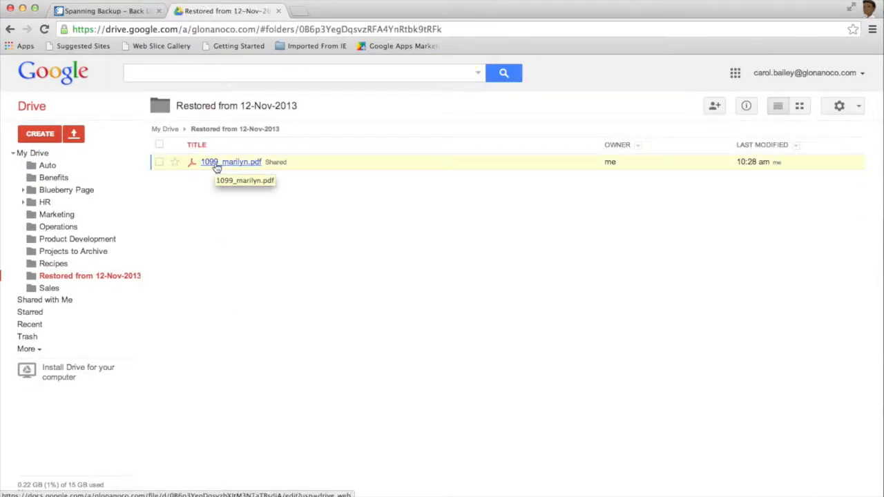
Return to Spanning Backup and export the backed-up 1099_marilyn.pdf to a compressed file.
click(104, 15)
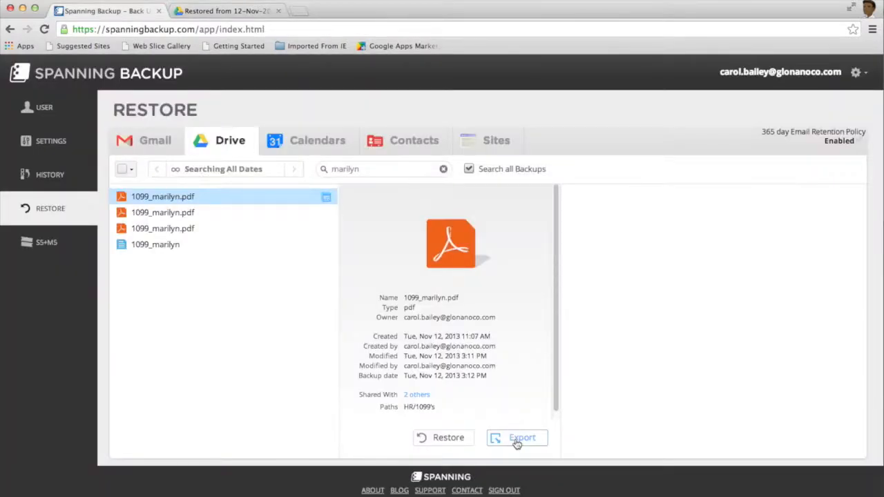
click(516, 438)
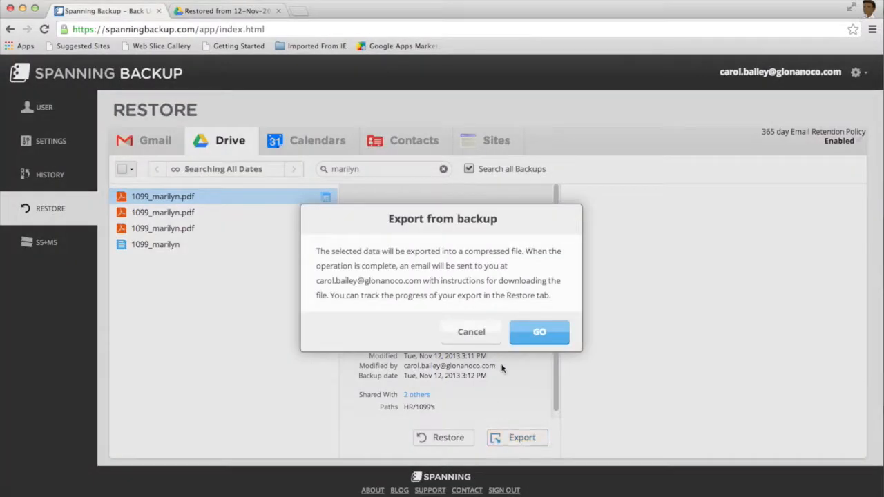
click(471, 331)
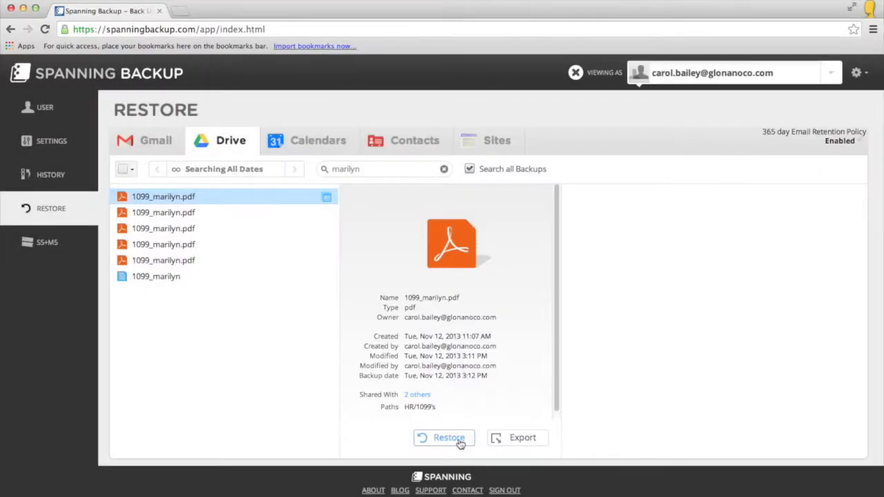
click(442, 438)
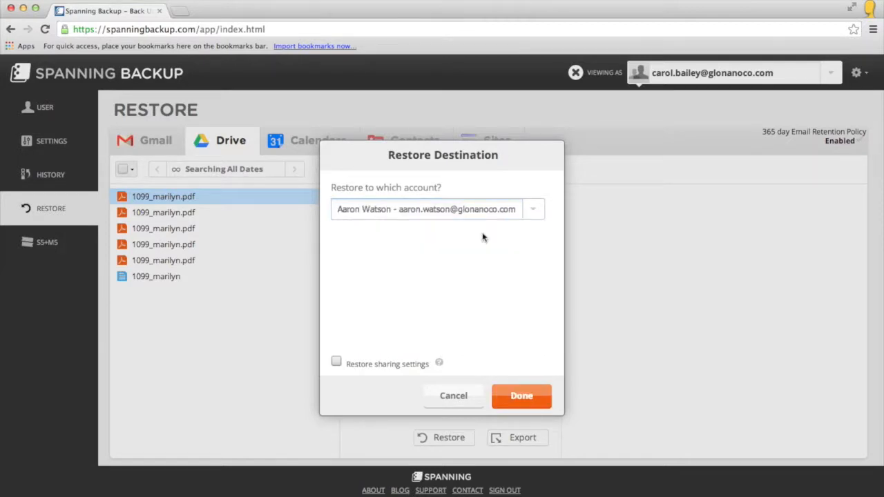
click(337, 362)
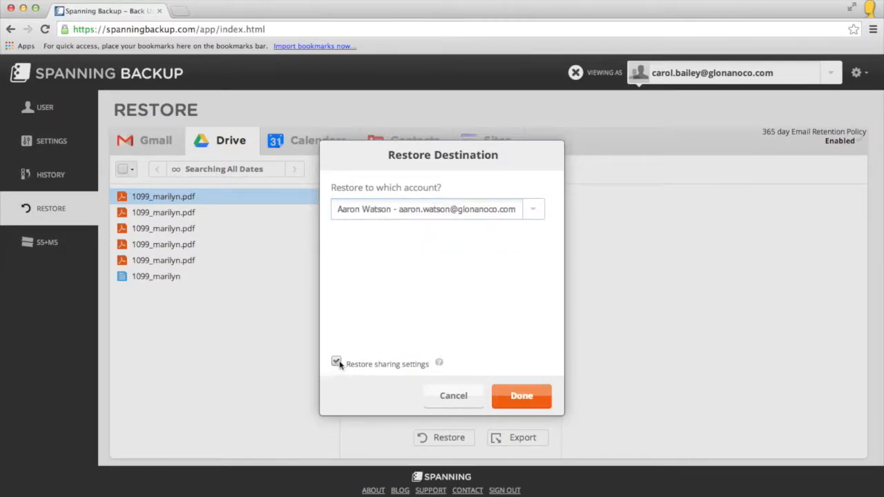